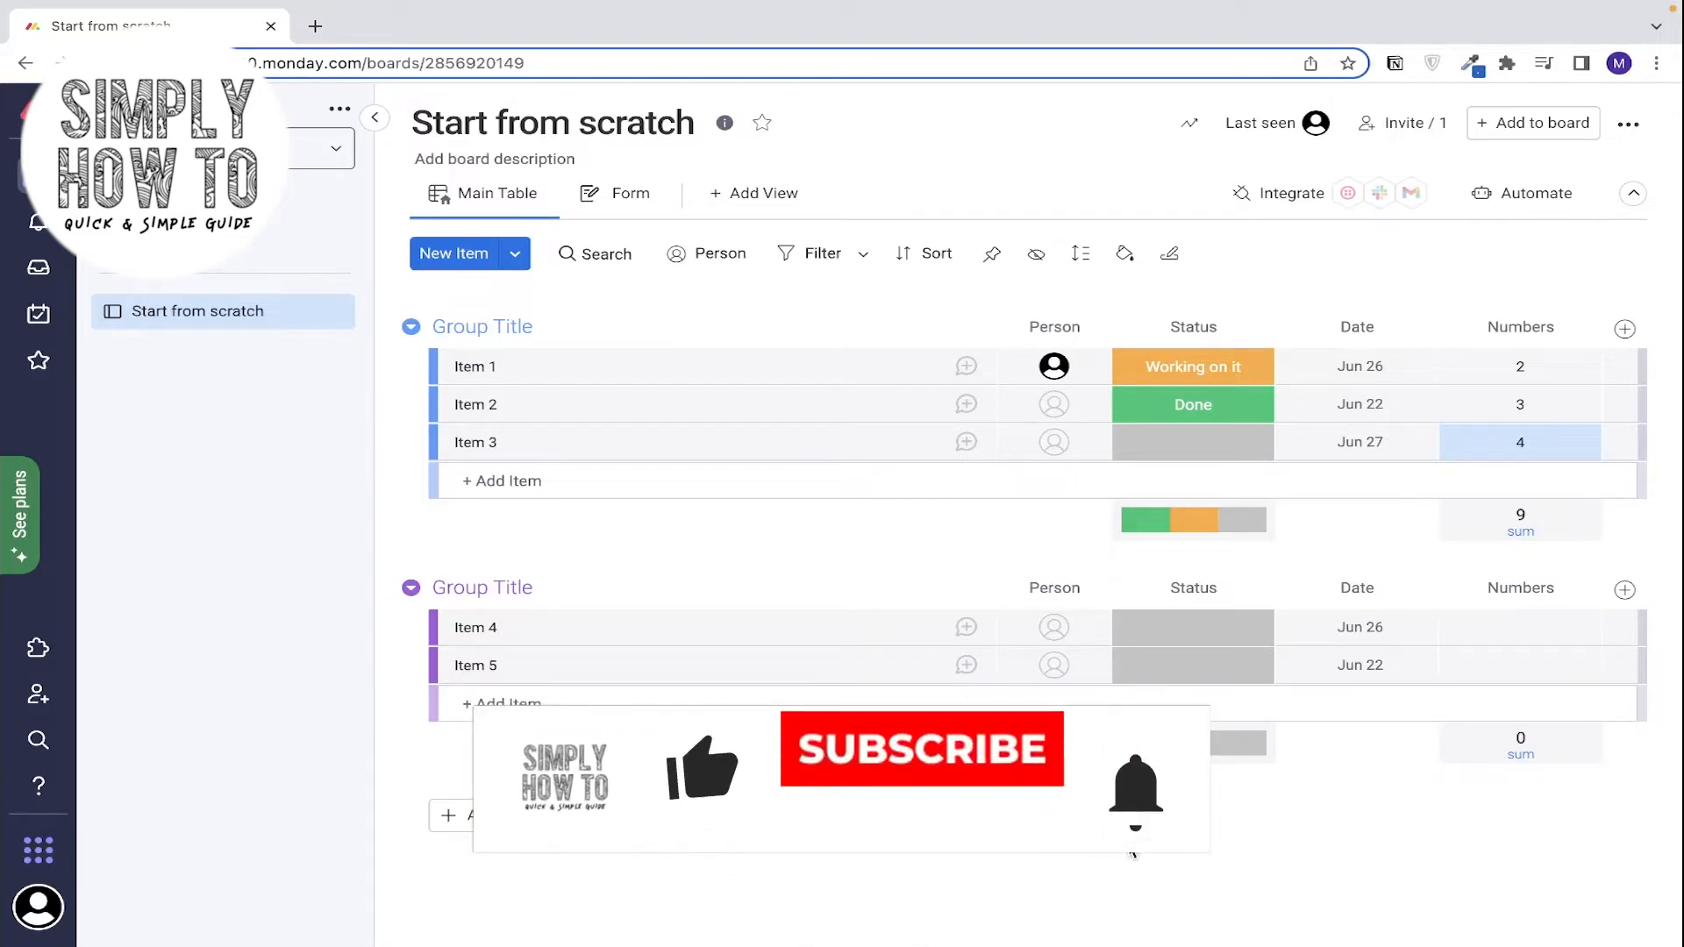
# Choose Export board to Excel from the Start from scratch board's more-actions menu.
pyautogui.click(922, 751)
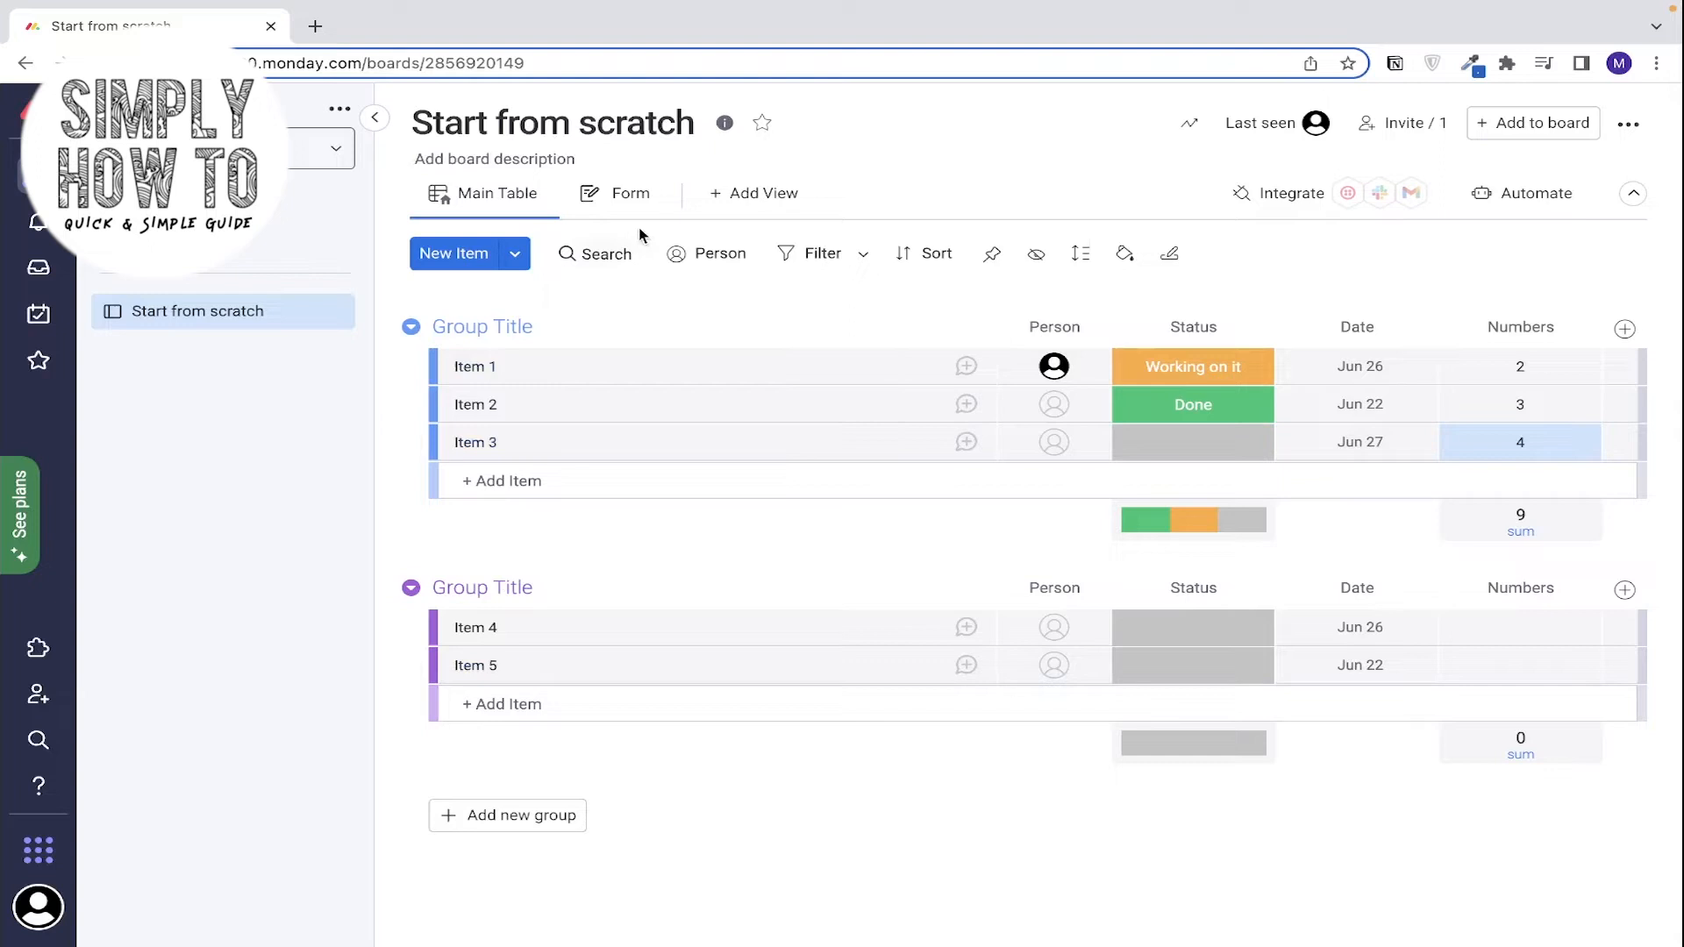
pyautogui.moveTo(670, 305)
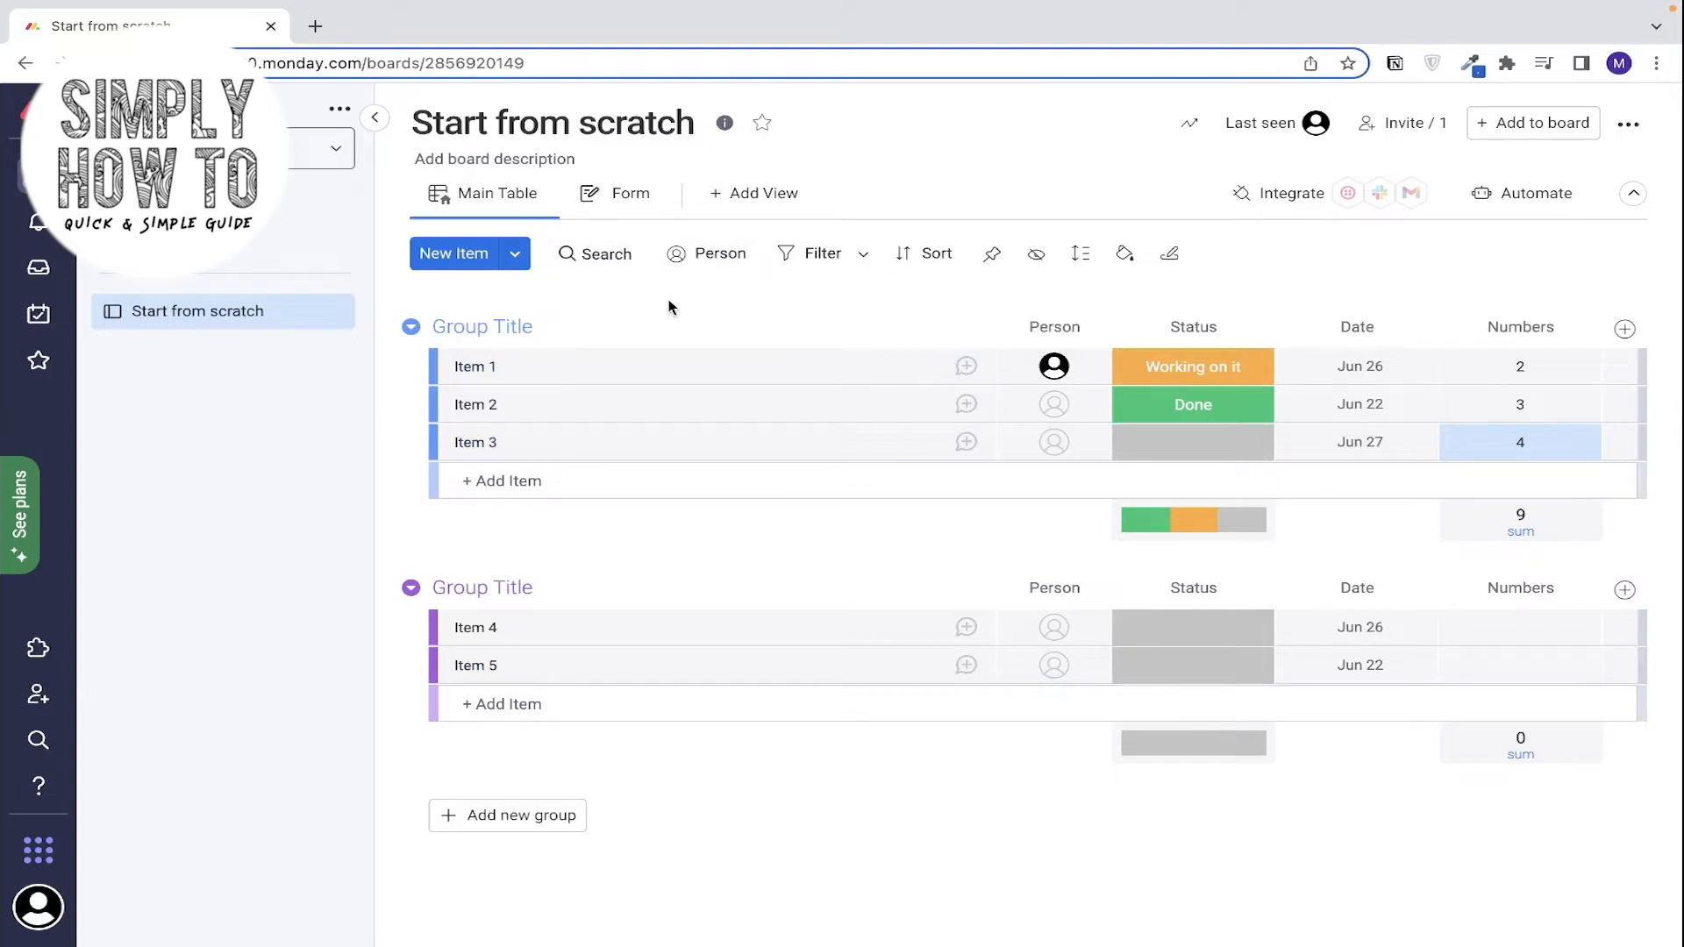
pyautogui.moveTo(1474, 211)
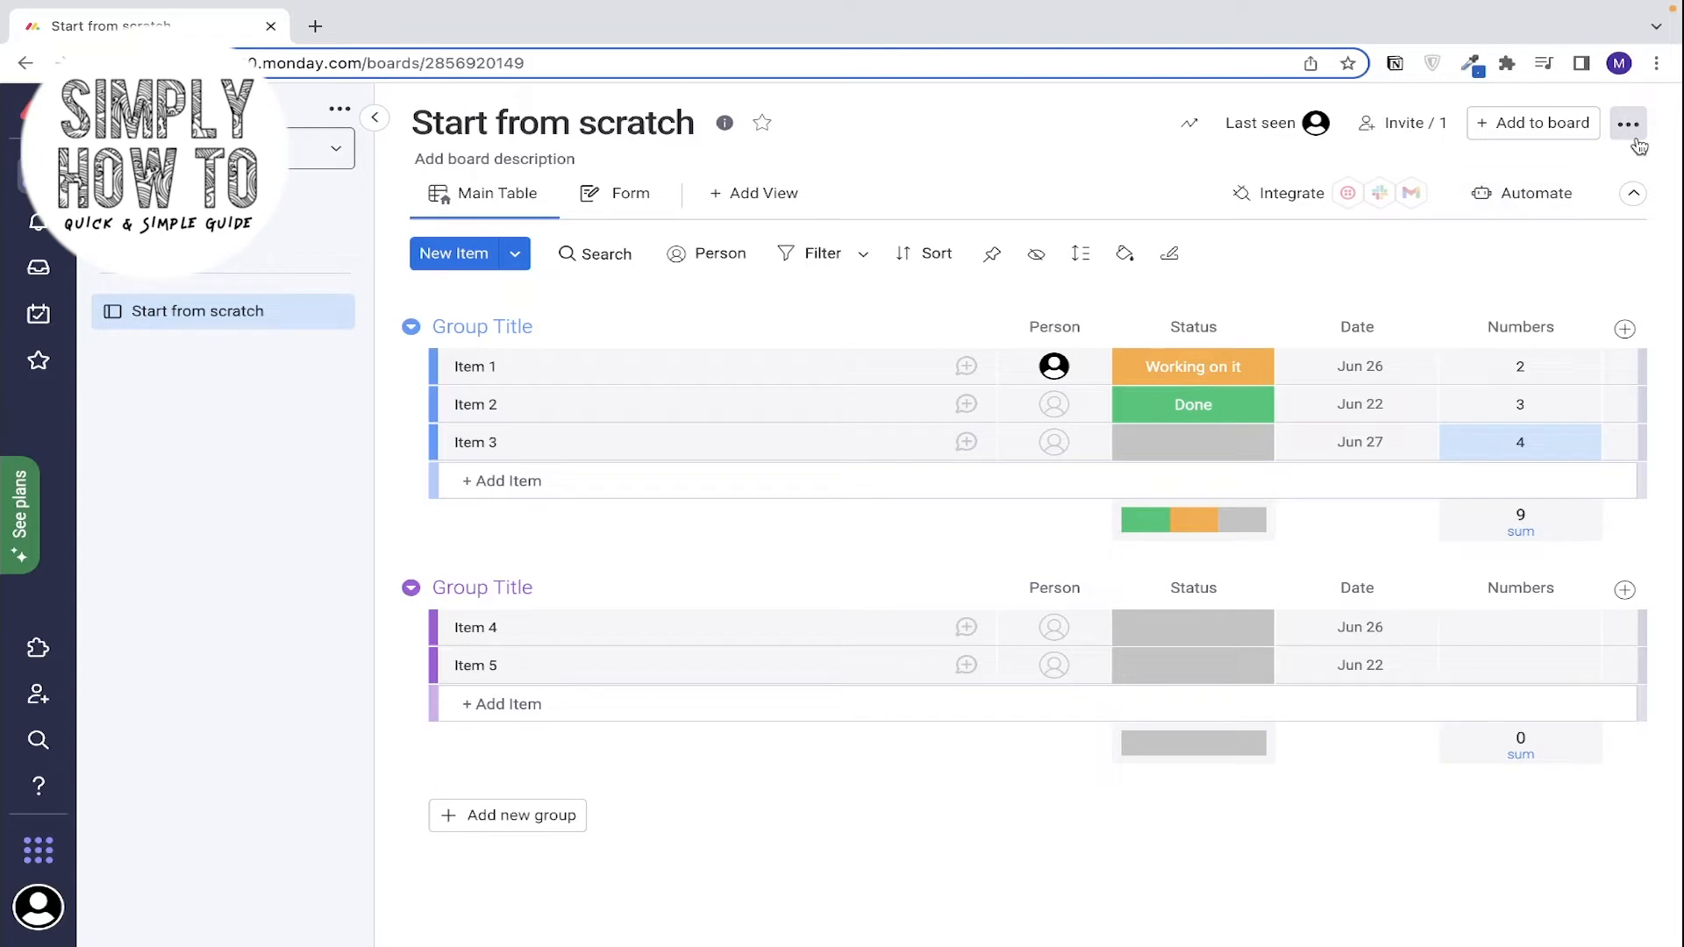
pyautogui.click(1629, 123)
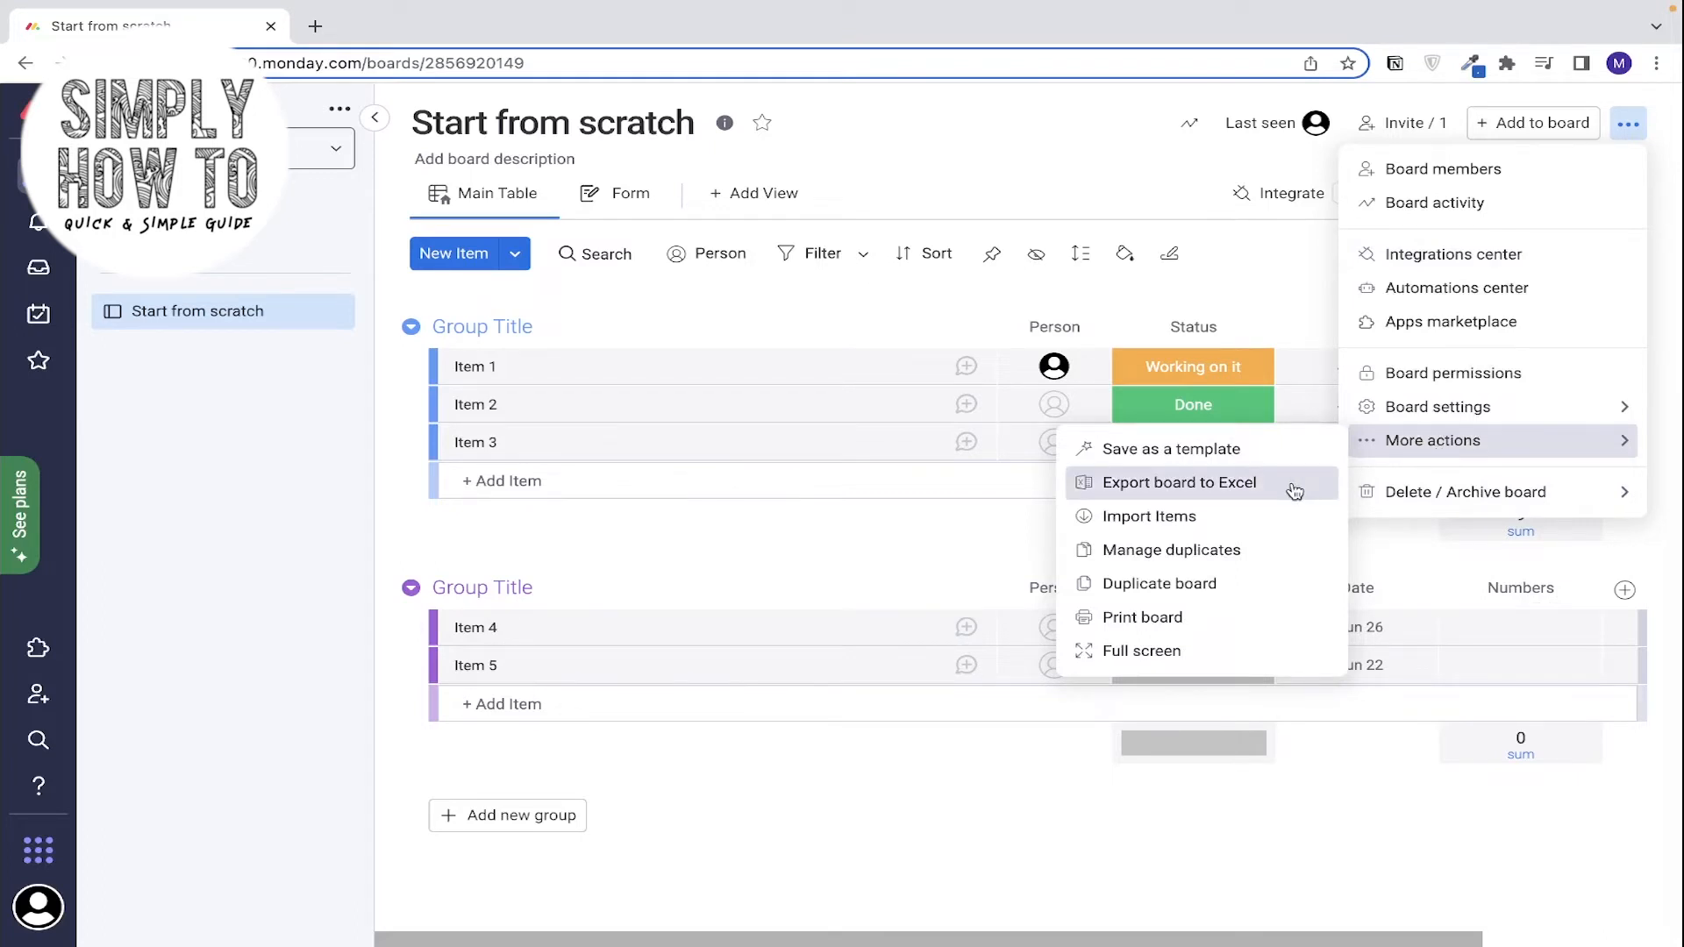
pyautogui.click(1178, 483)
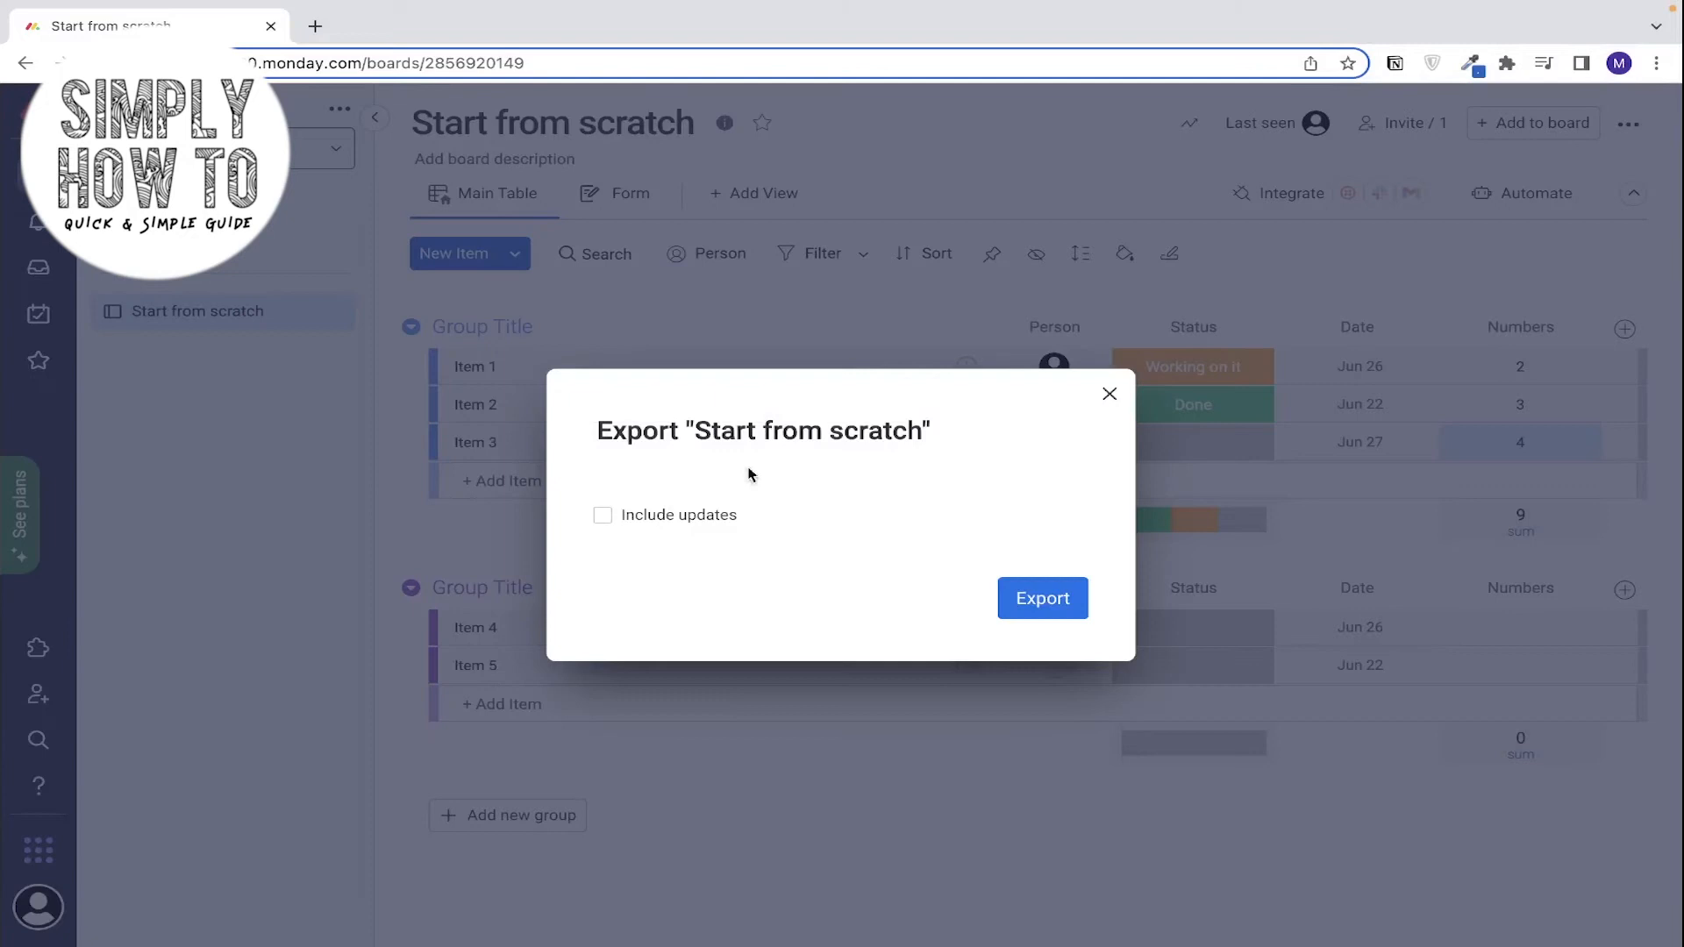
pyautogui.moveTo(733, 552)
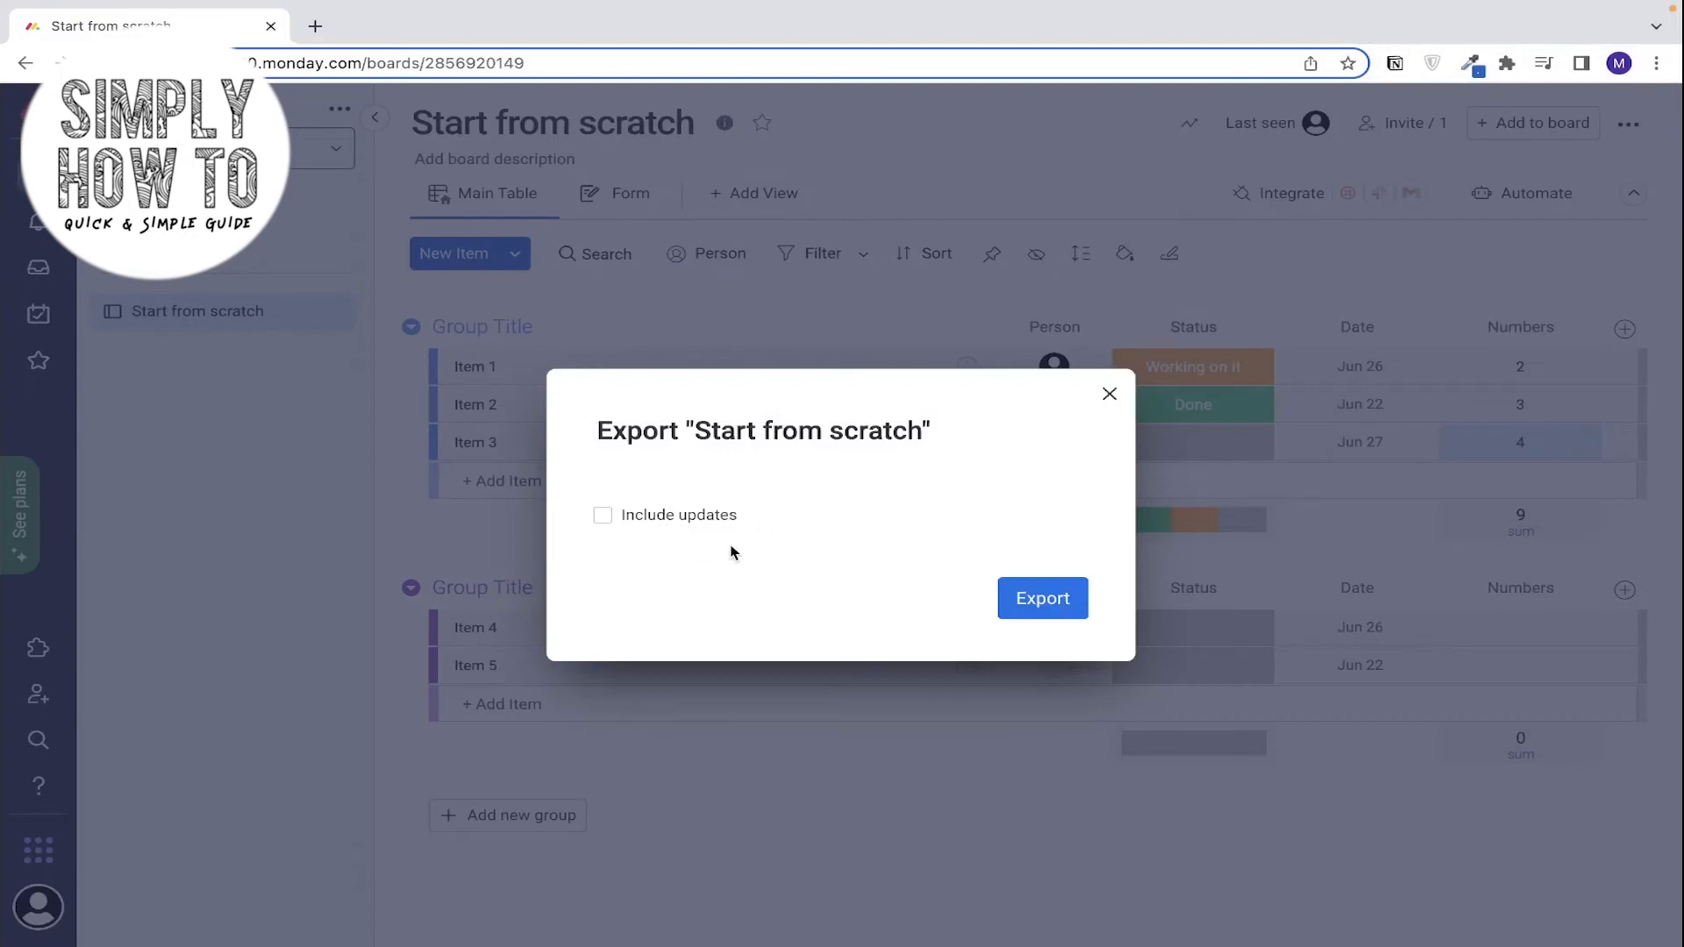
# Export the board with Include updates ticked and open the downloaded .xlsx file.
pyautogui.click(601, 516)
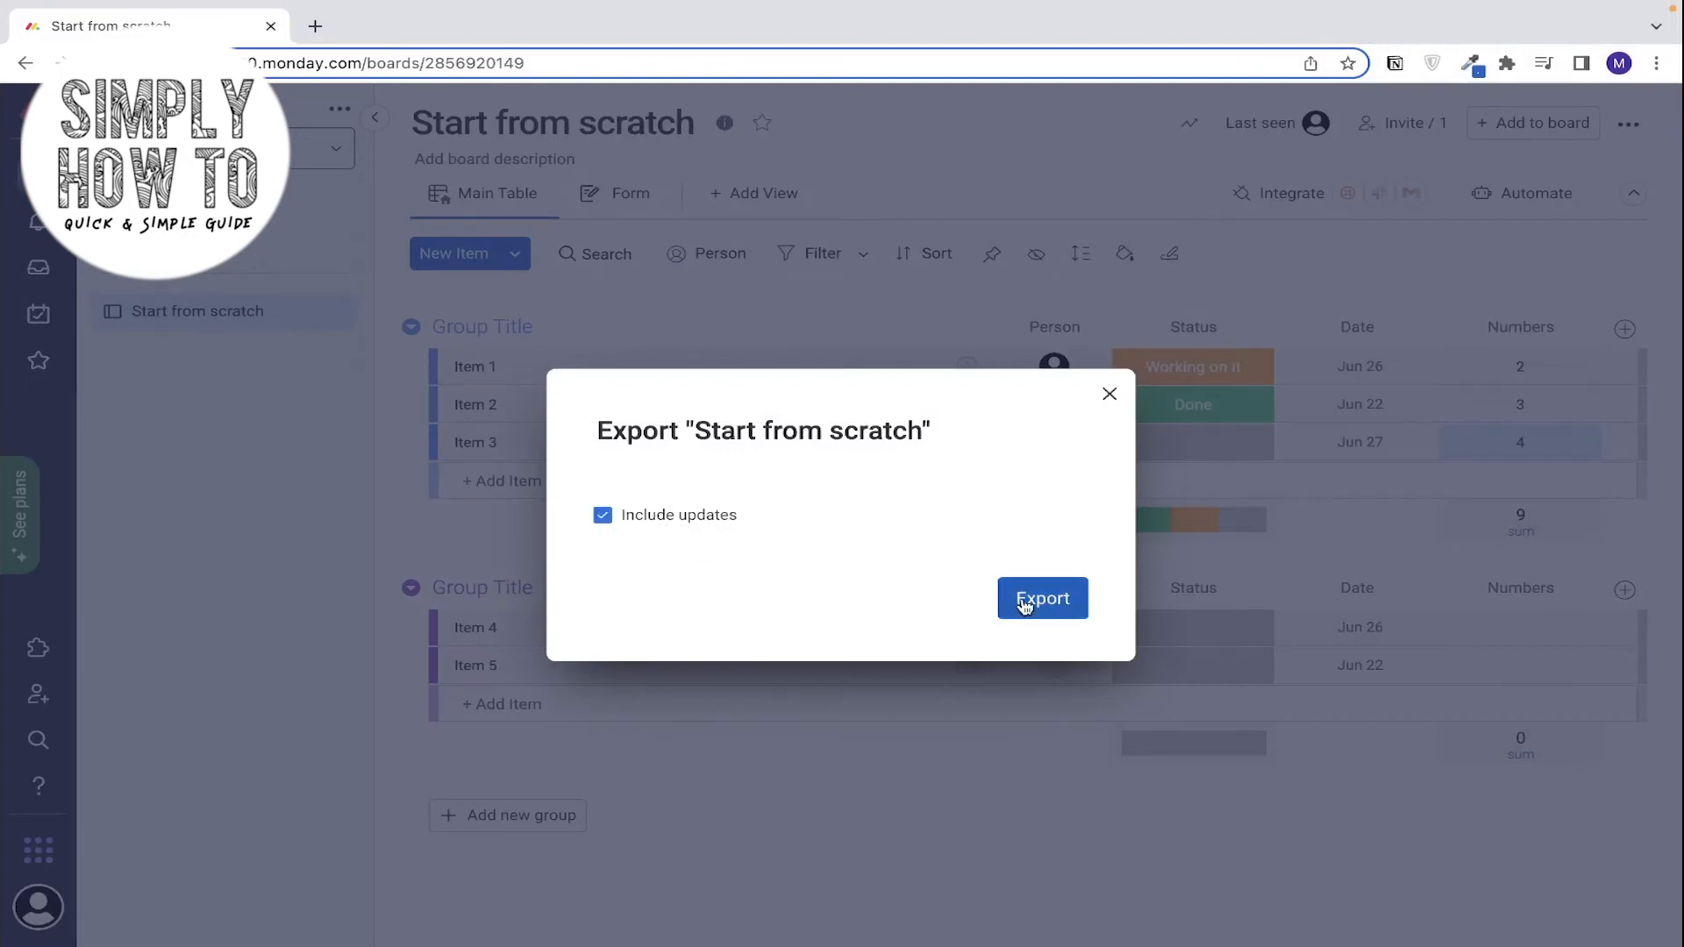
pyautogui.click(1042, 598)
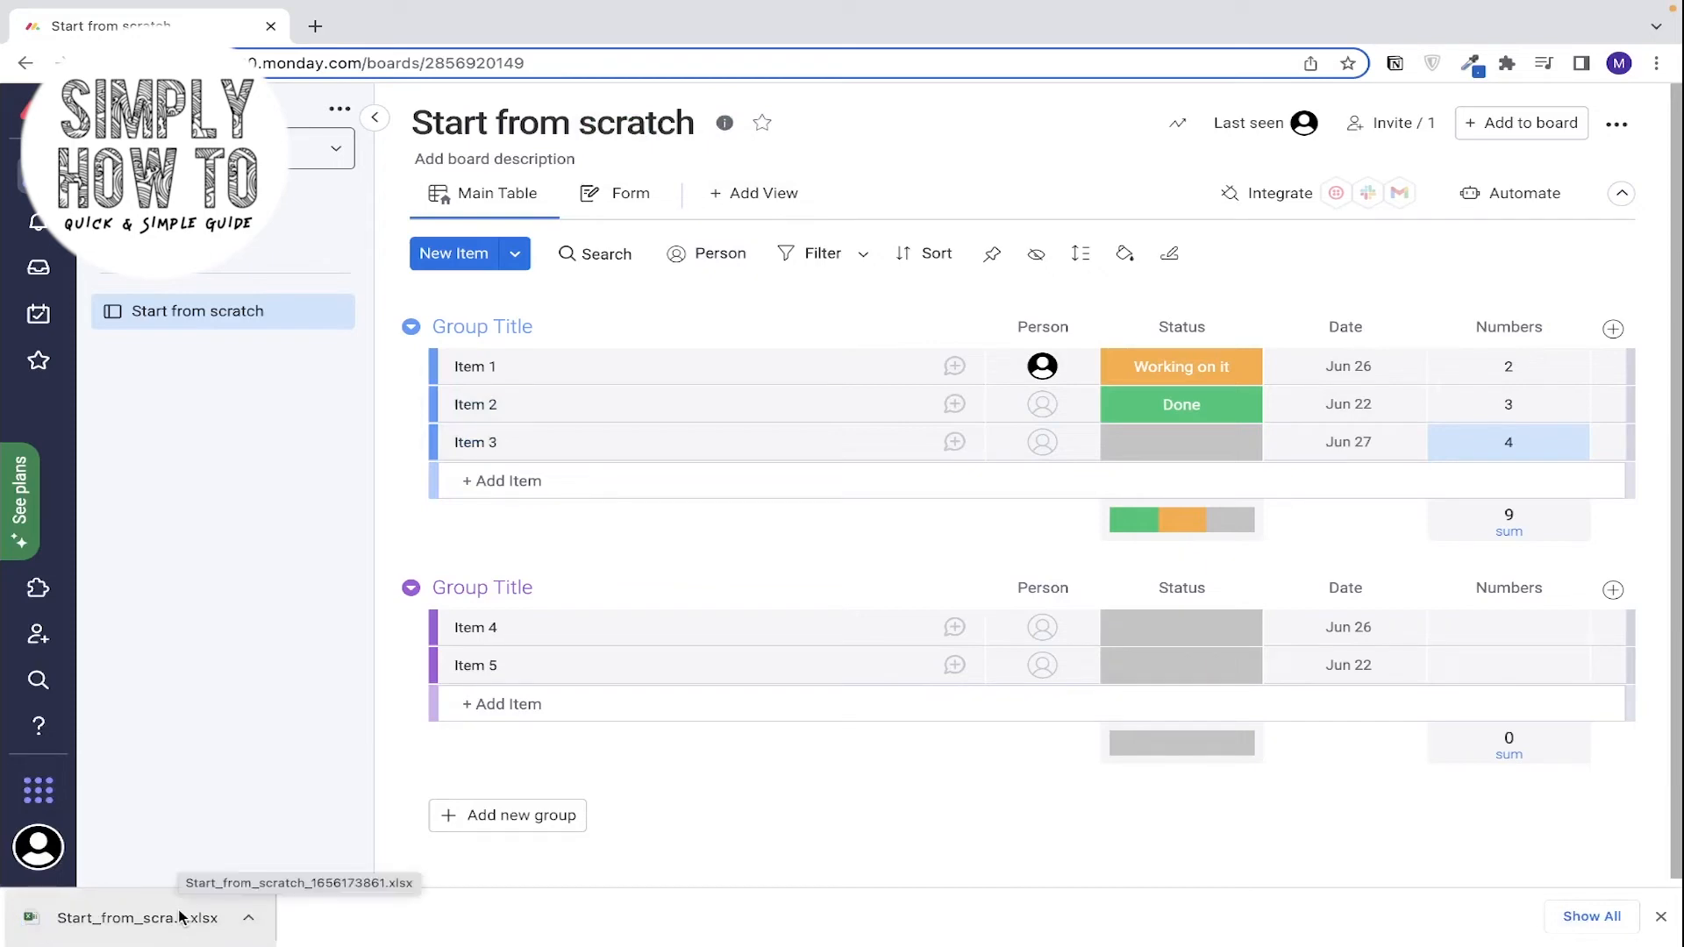
pyautogui.click(119, 919)
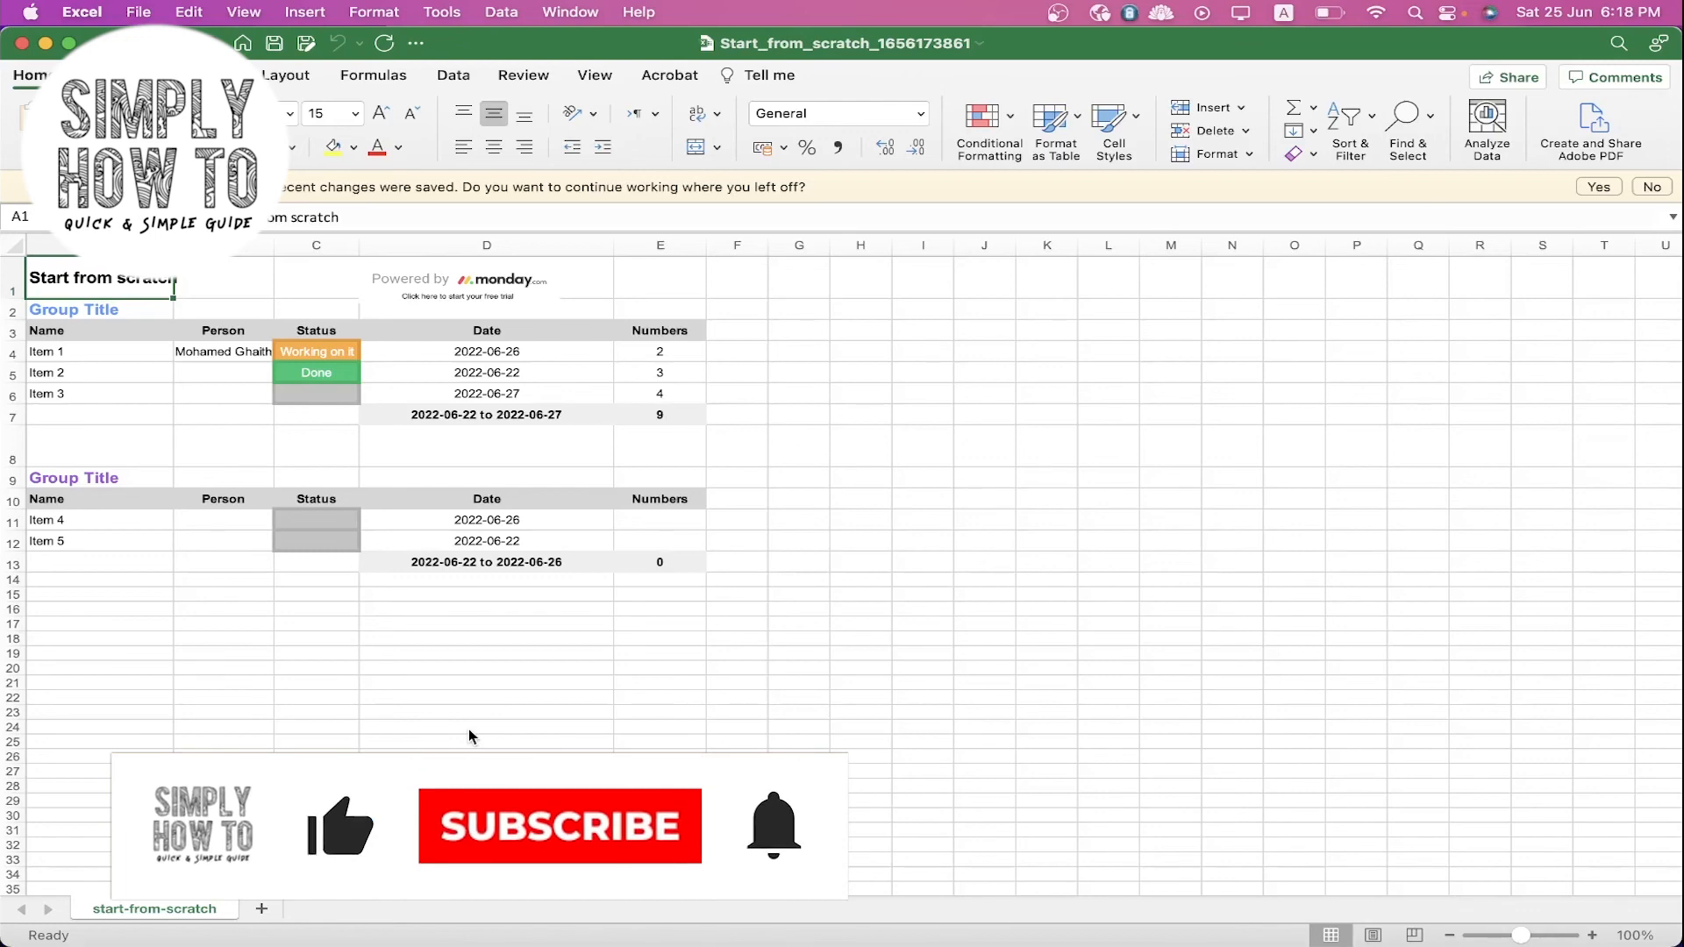
# View the exported workbook in Excel showing both groups with their items, statuses and dates.
pyautogui.click(558, 826)
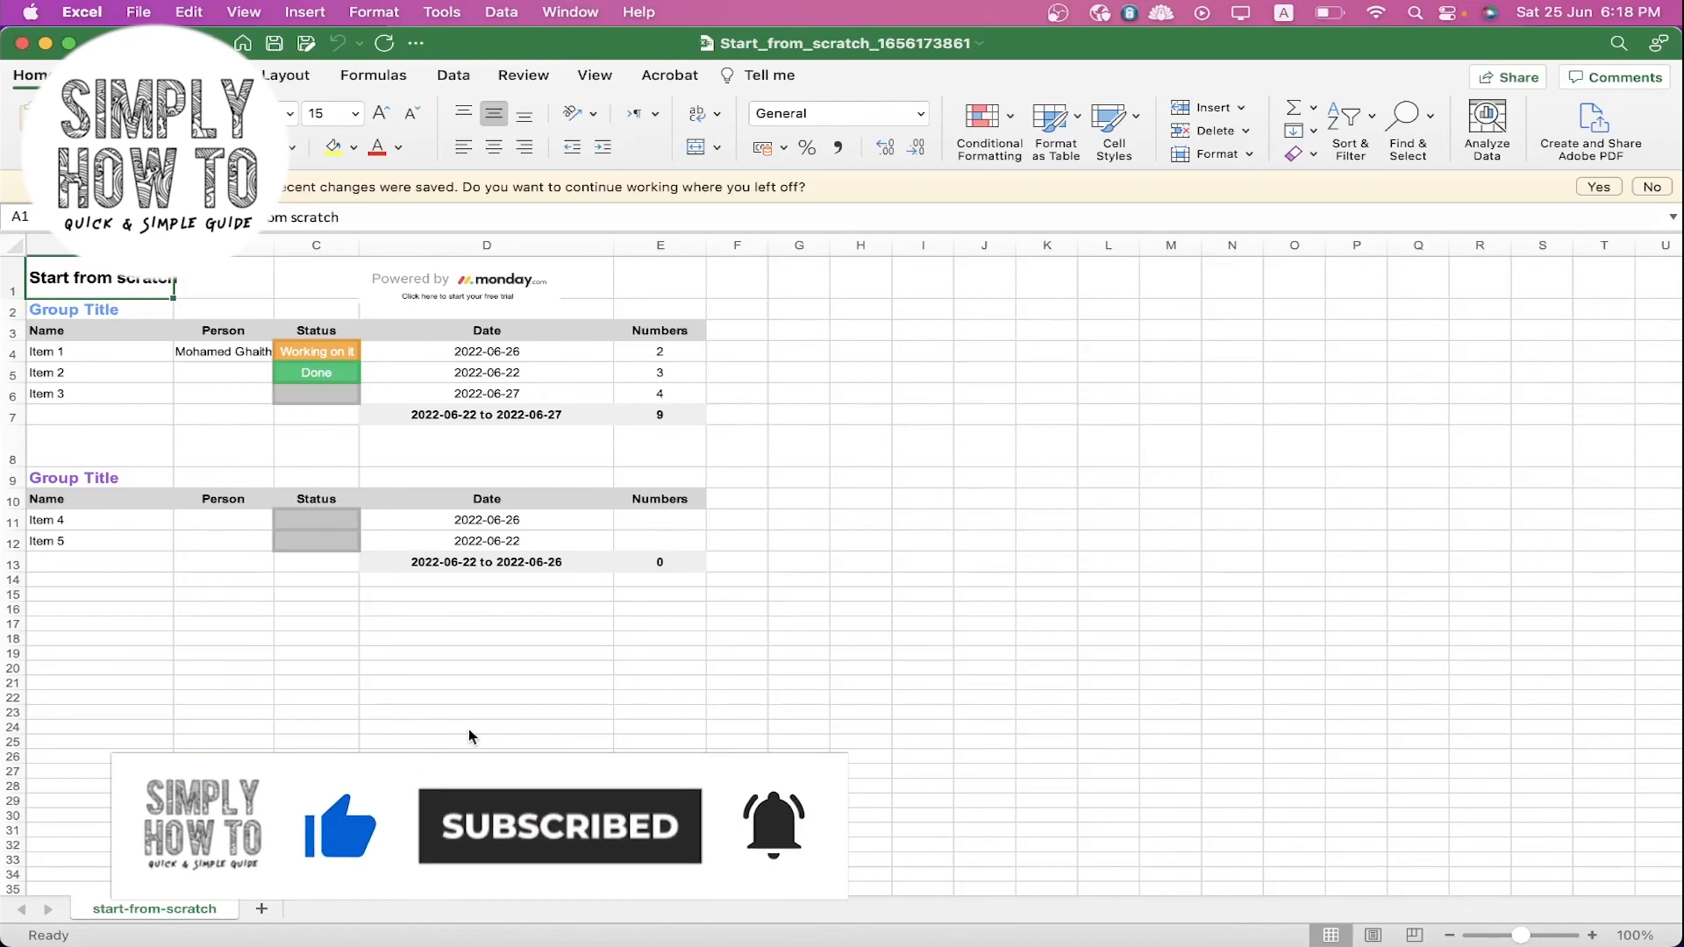